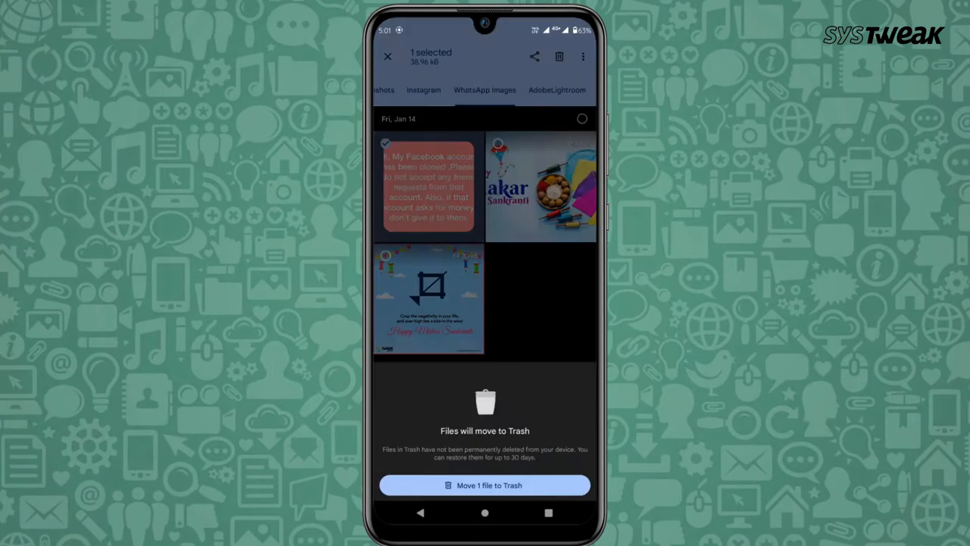
- Confirm moving the selected WhatsApp image to Trash in Google Files
left_click(485, 485)
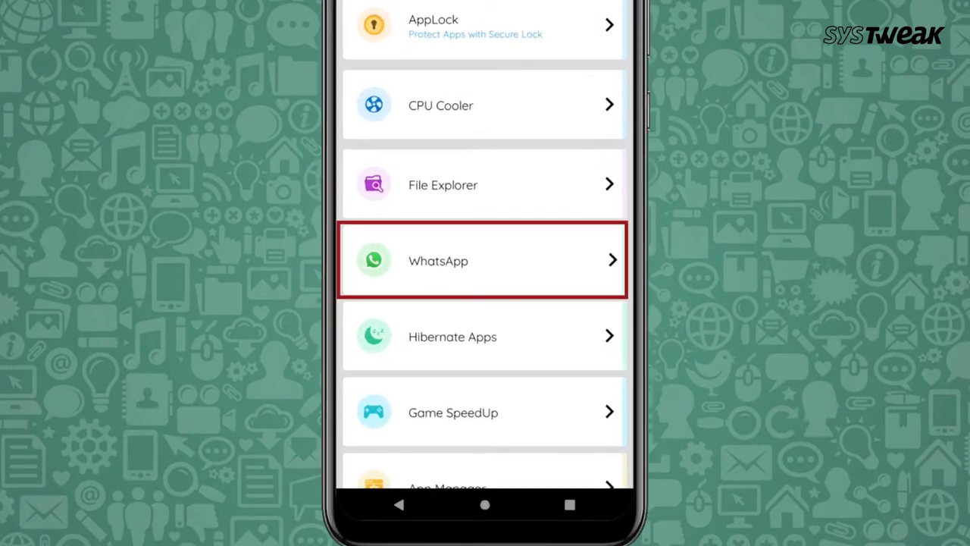
- Select all ten WhatsApp videos (about 41 MB) in the cleaner and confirm their deletion
left_click(482, 261)
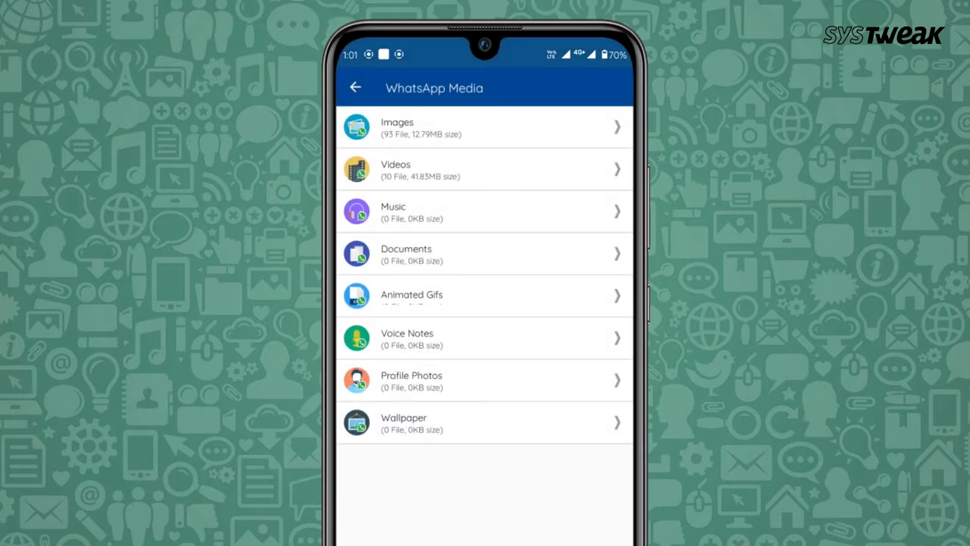
left_click(484, 170)
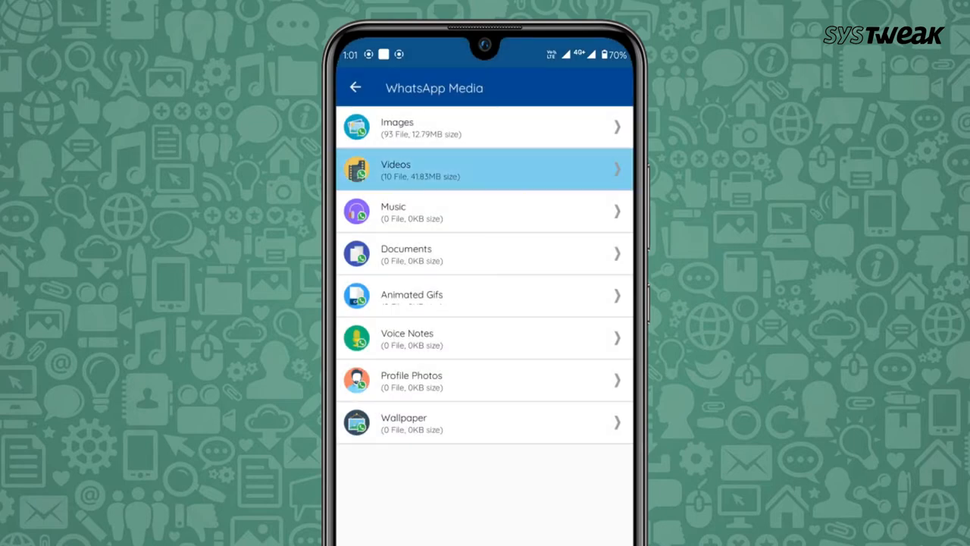
left_click(485, 169)
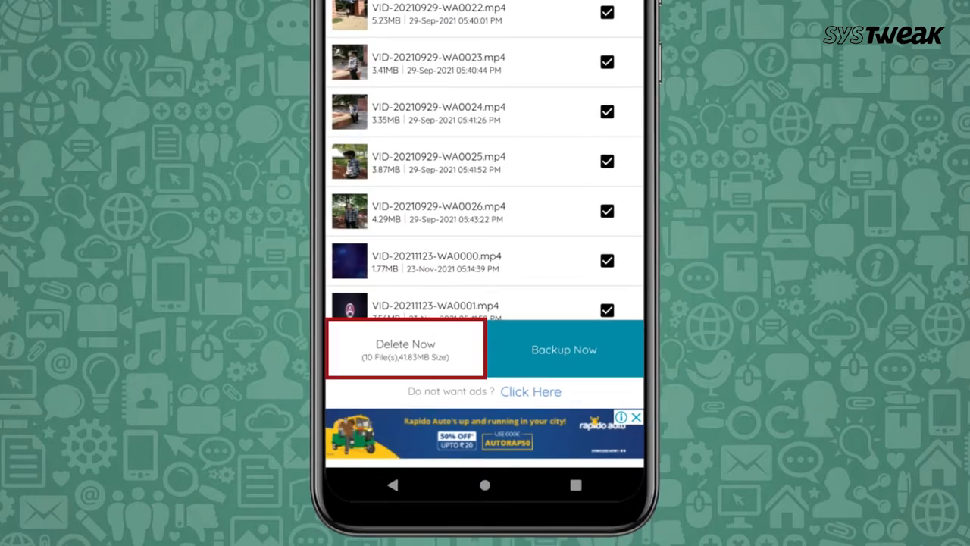
left_click(405, 348)
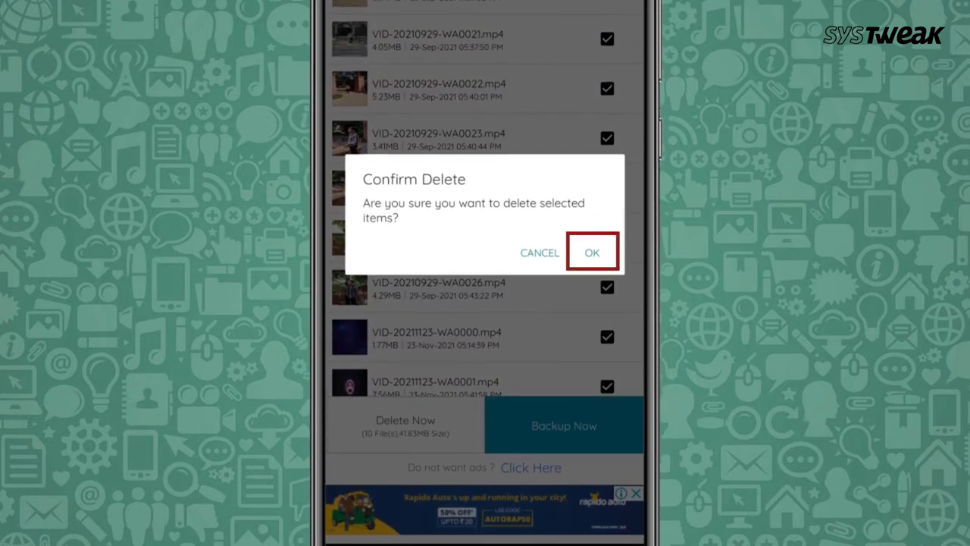
left_click(591, 252)
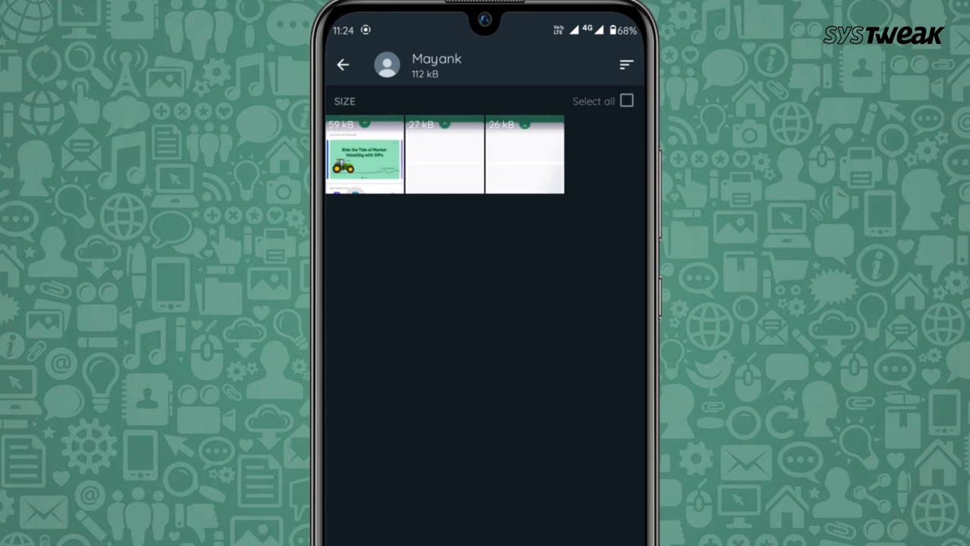
- Select all three media items in the chat and confirm deleting them, freeing 112 kB
left_click(627, 100)
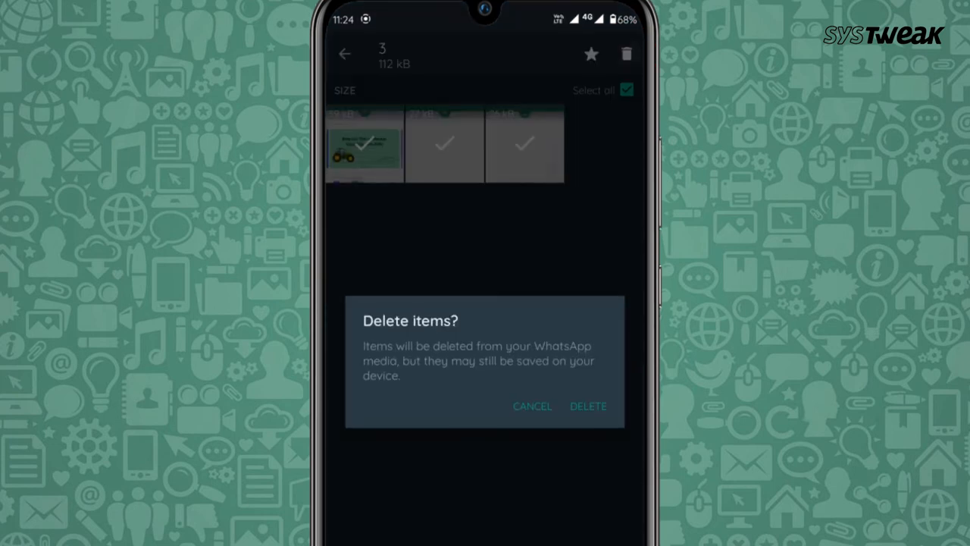
left_click(588, 406)
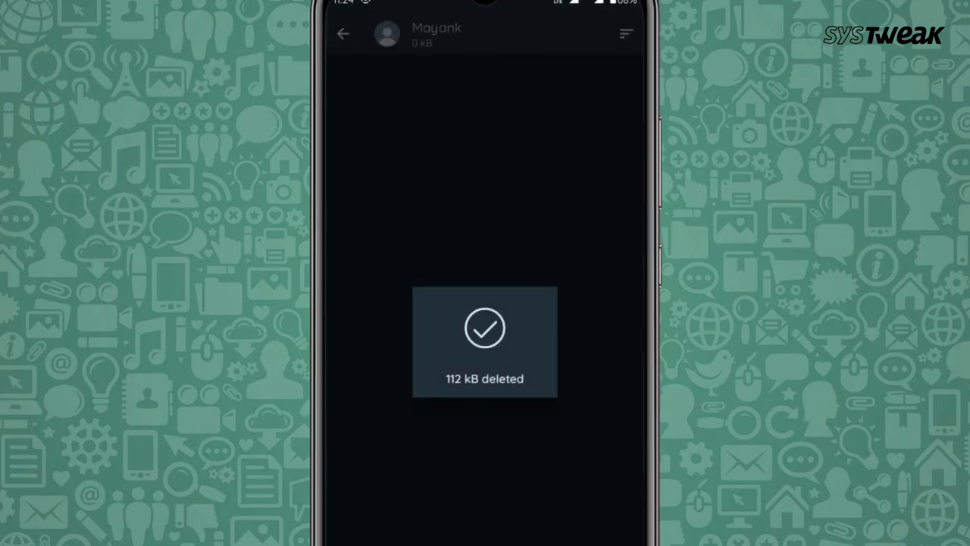